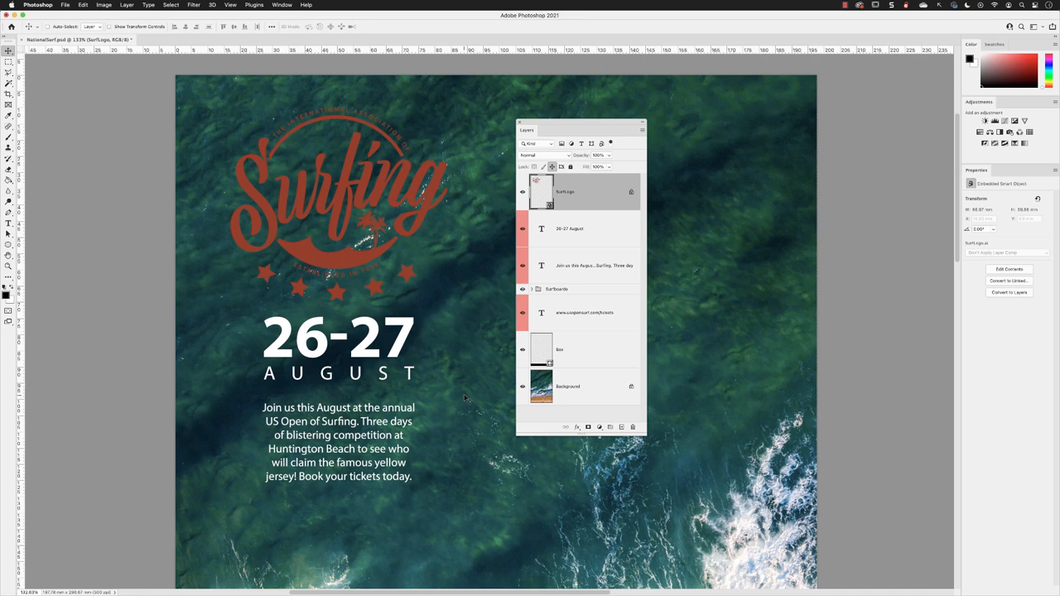
{"action": "mouse_move", "coordinate": [328, 326]}
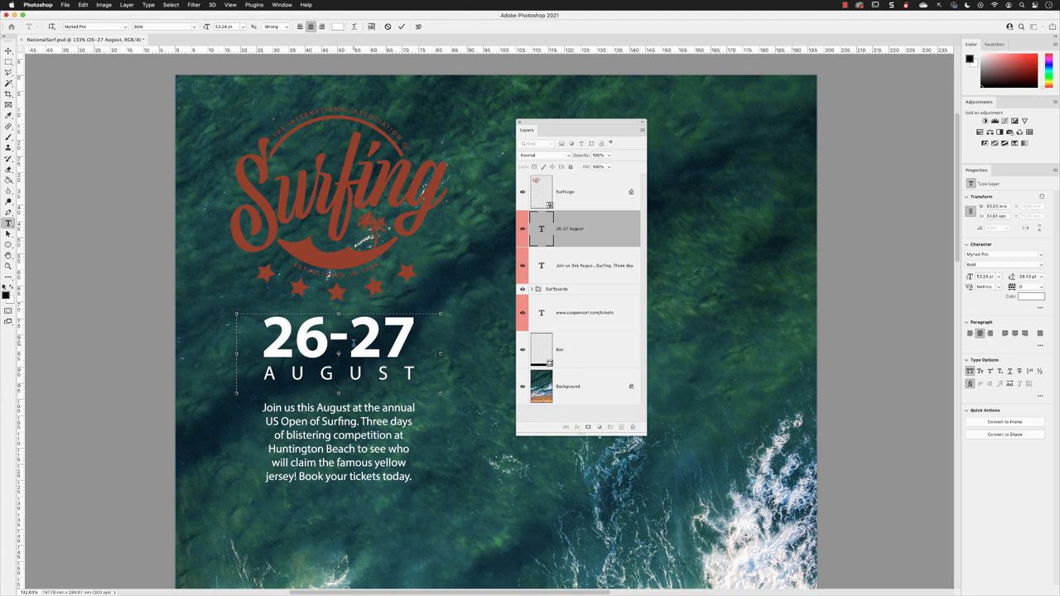
Step: Replace the 6 with 5 so the date reads 25-27 August, and commit
{"action": "type", "text": "5"}
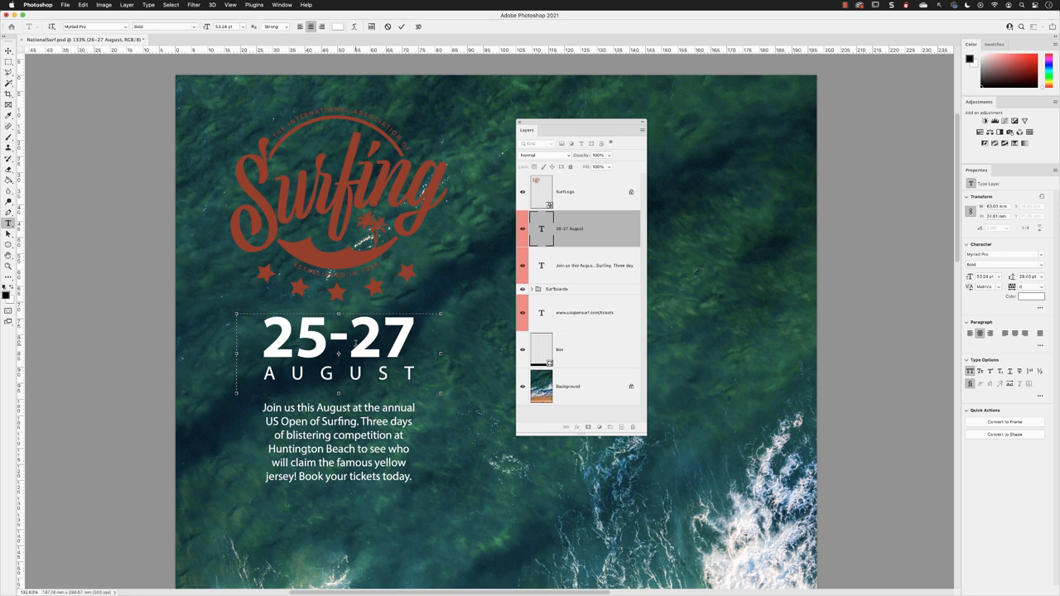
{"action": "left_click", "coordinate": [8, 63]}
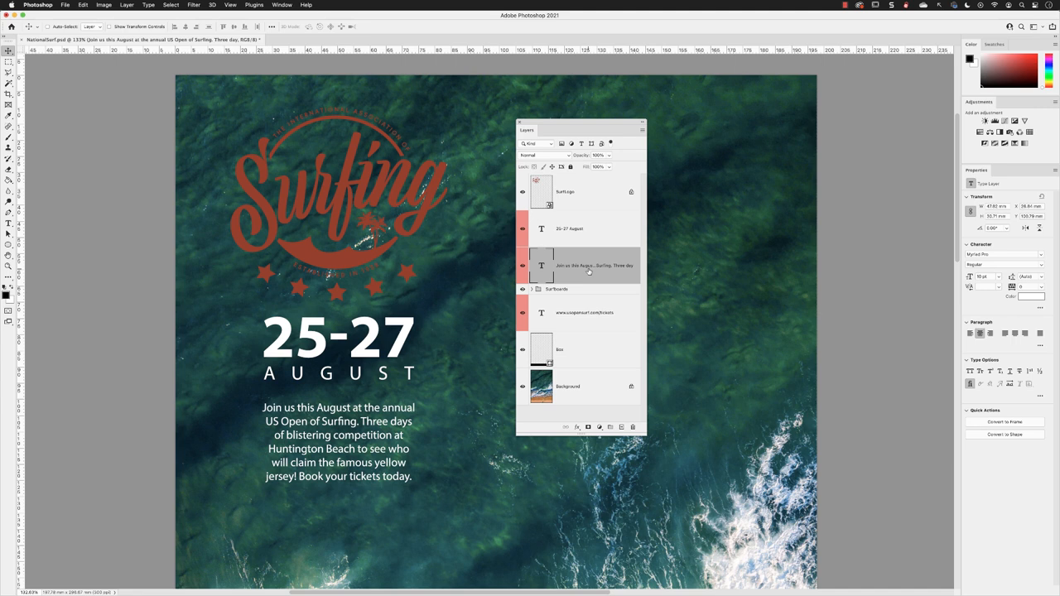
{"action": "mouse_move", "coordinate": [588, 265]}
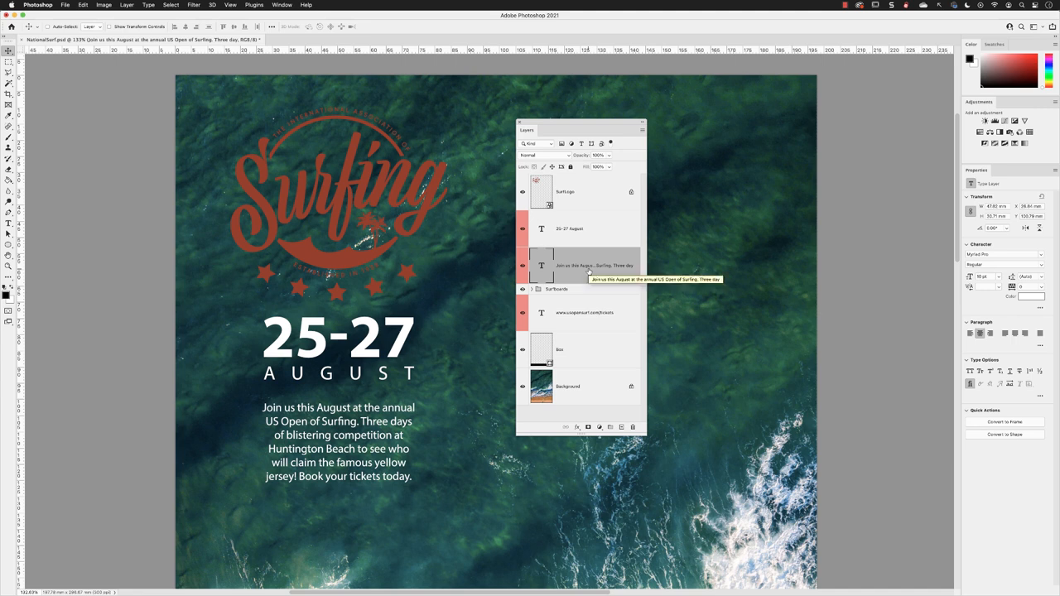
{"action": "mouse_move", "coordinate": [954, 277]}
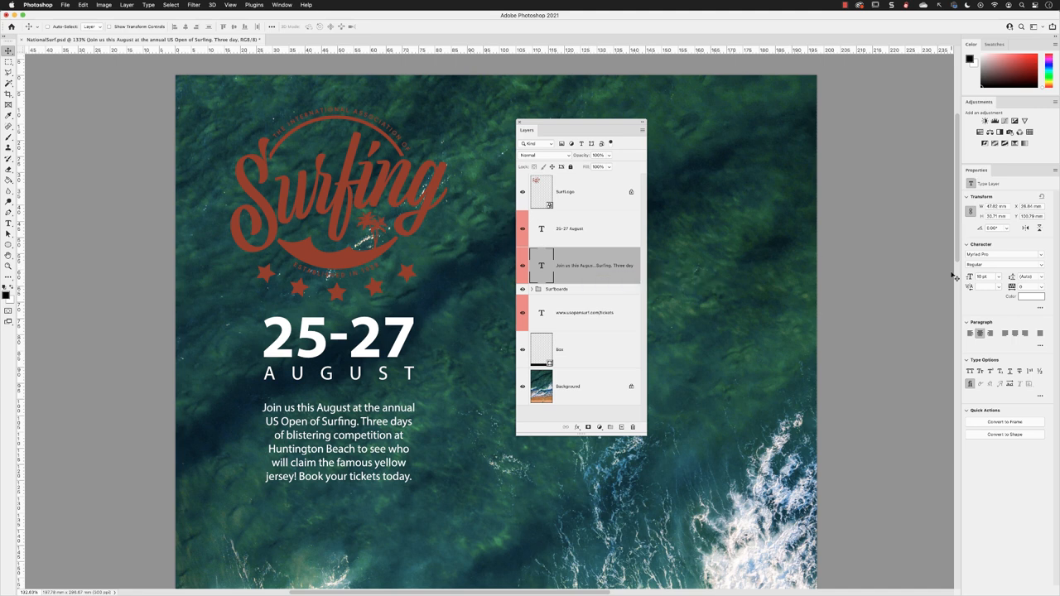
{"action": "mouse_move", "coordinate": [1050, 244]}
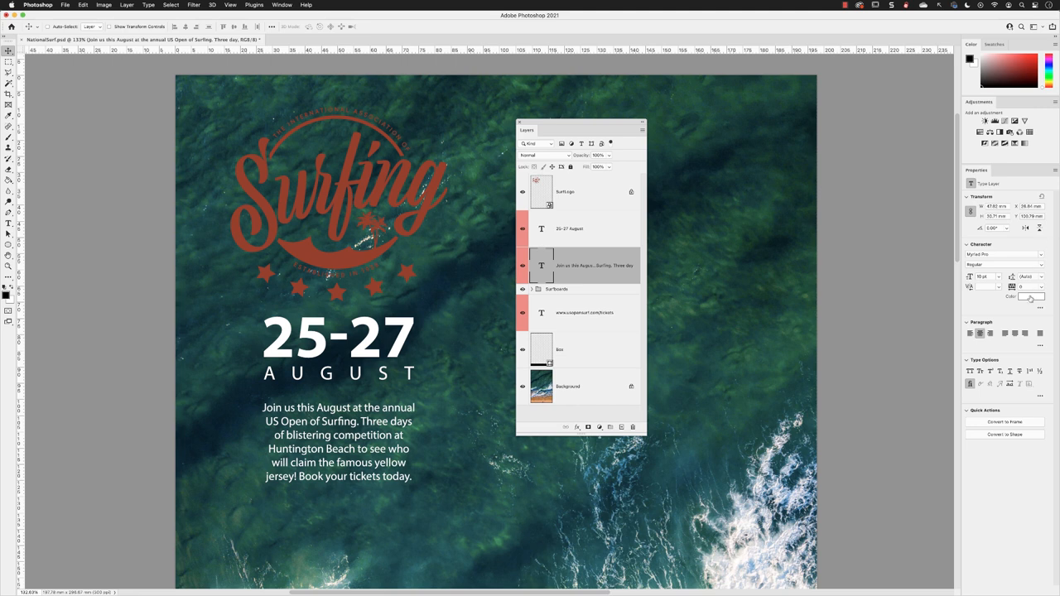
Step: Set the "Join us this August…" paragraph text colour to red
{"action": "left_click", "coordinate": [1030, 296]}
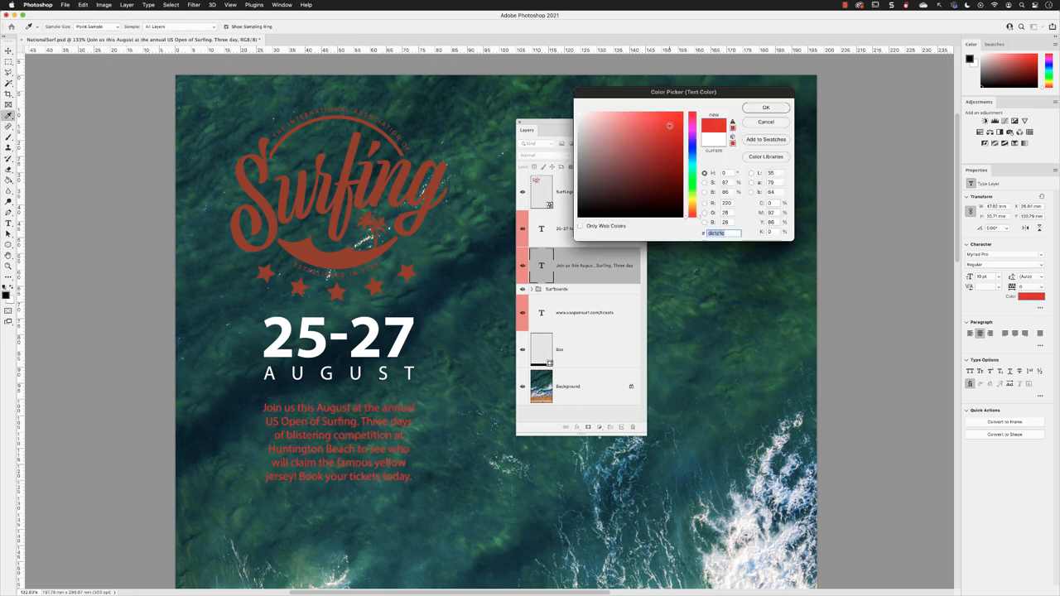
{"action": "left_click", "coordinate": [764, 107]}
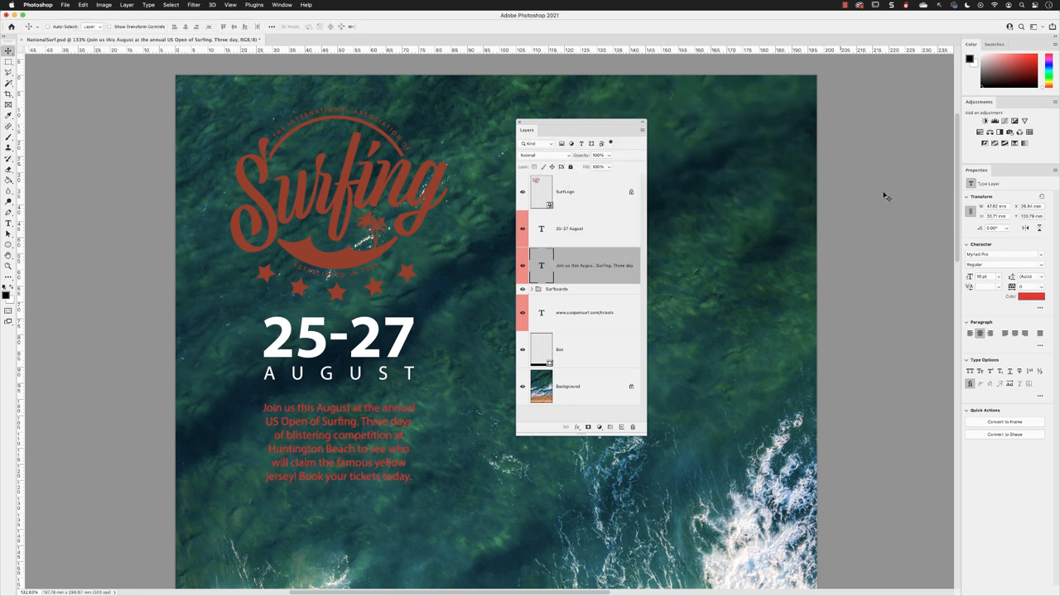